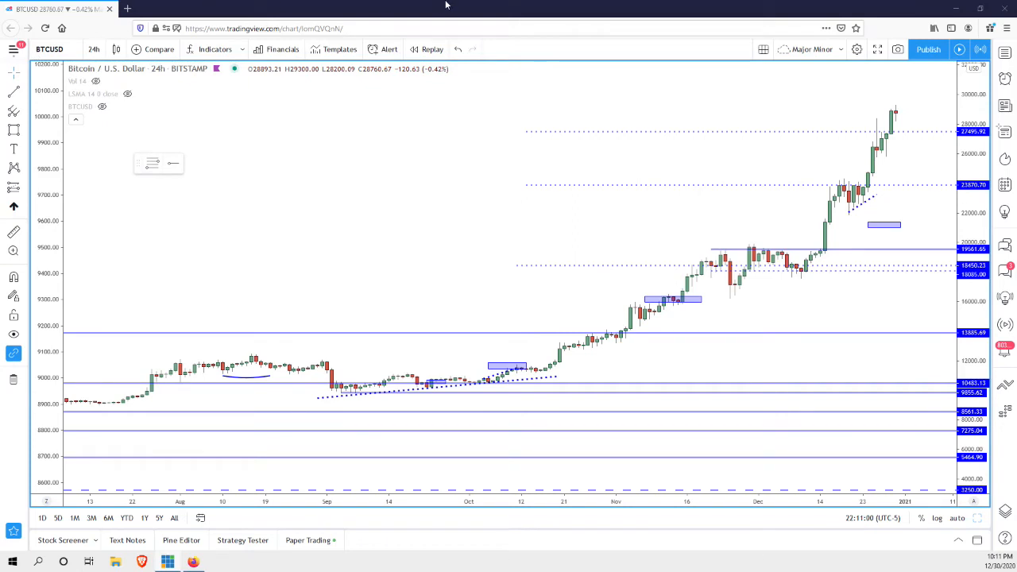
mouse_move(649, 6)
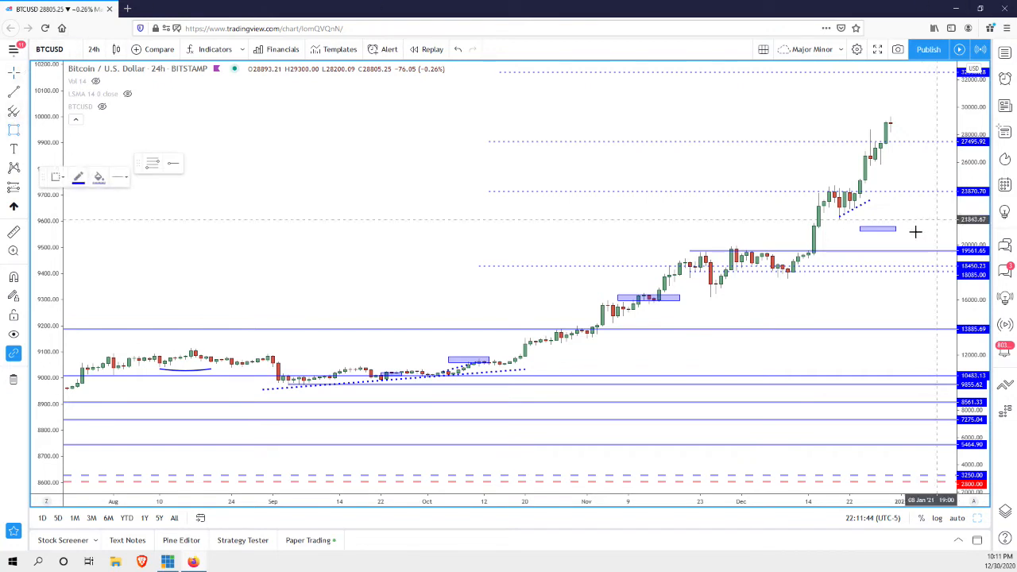
mouse_move(845, 261)
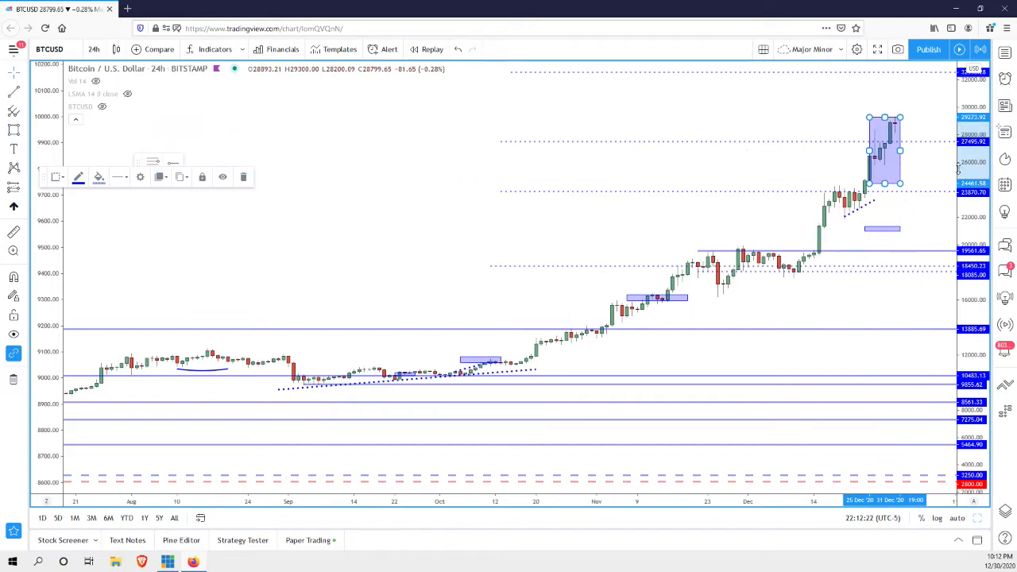
mouse_move(929, 167)
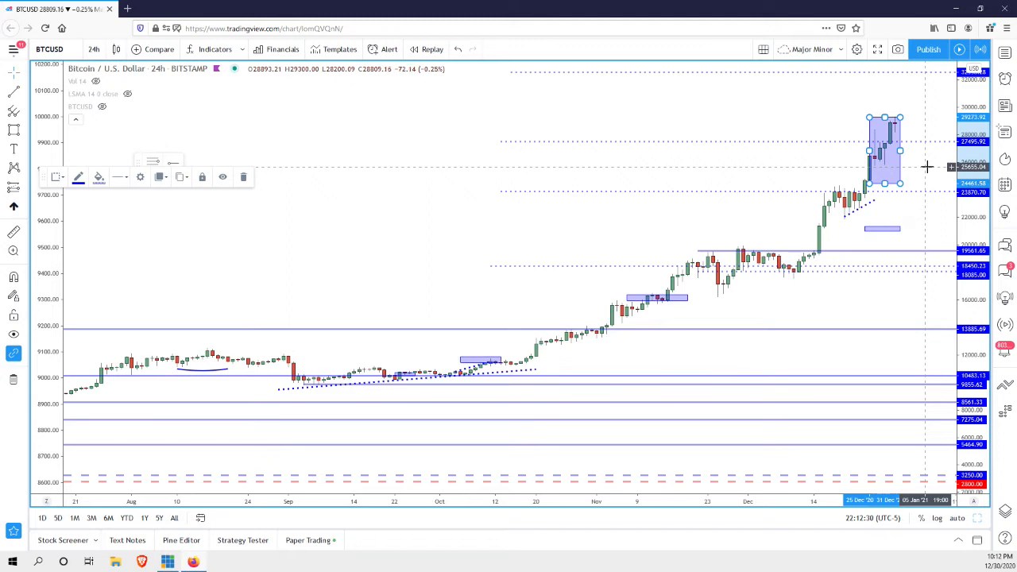
mouse_move(893, 110)
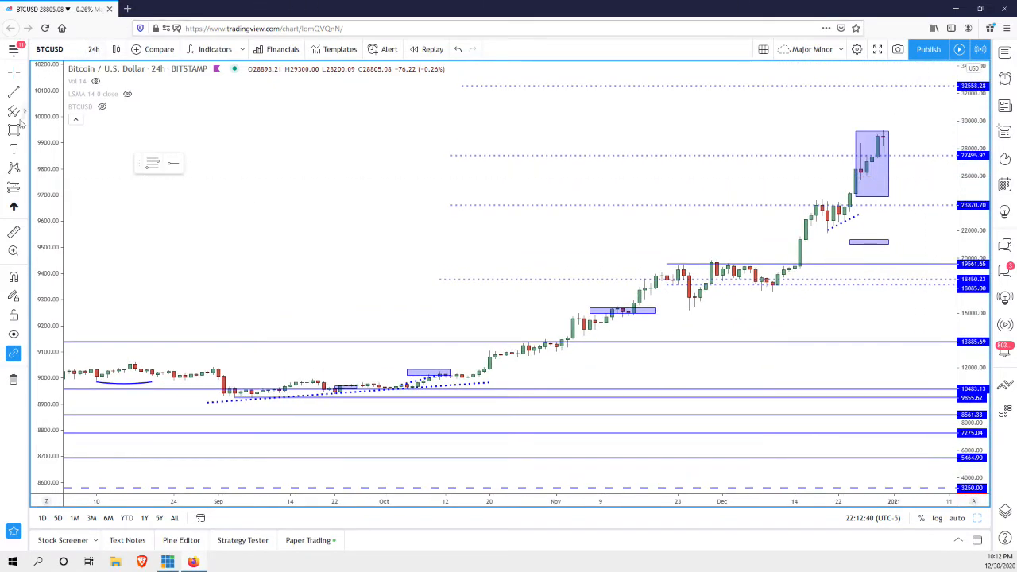
mouse_move(906, 151)
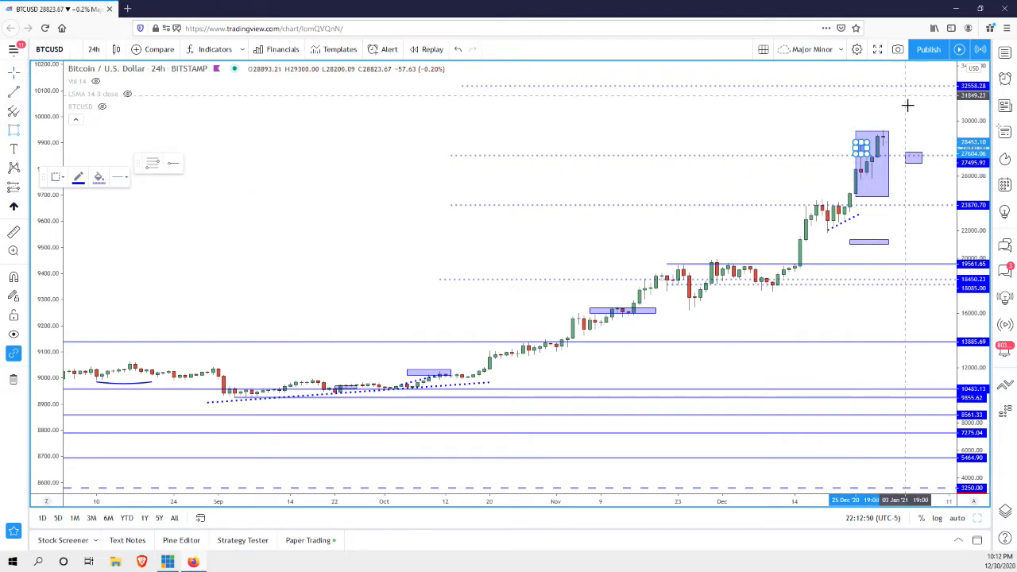
mouse_move(899, 139)
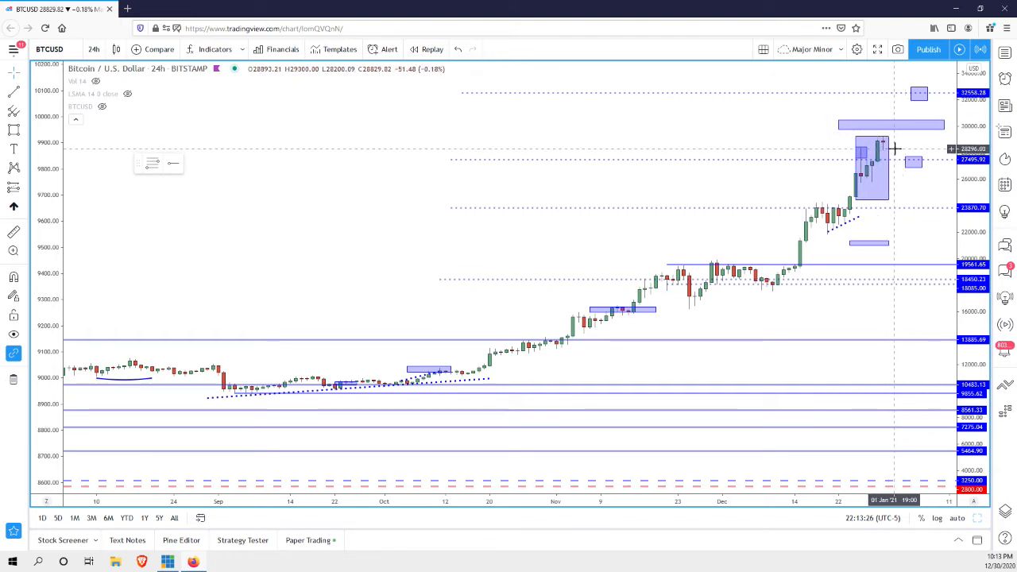
mouse_move(898, 150)
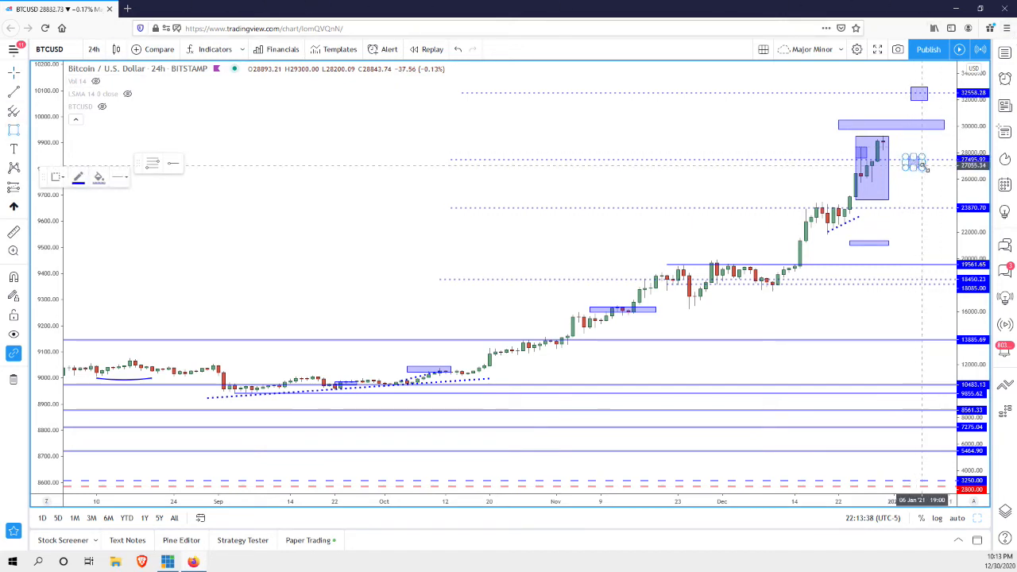
mouse_move(918, 164)
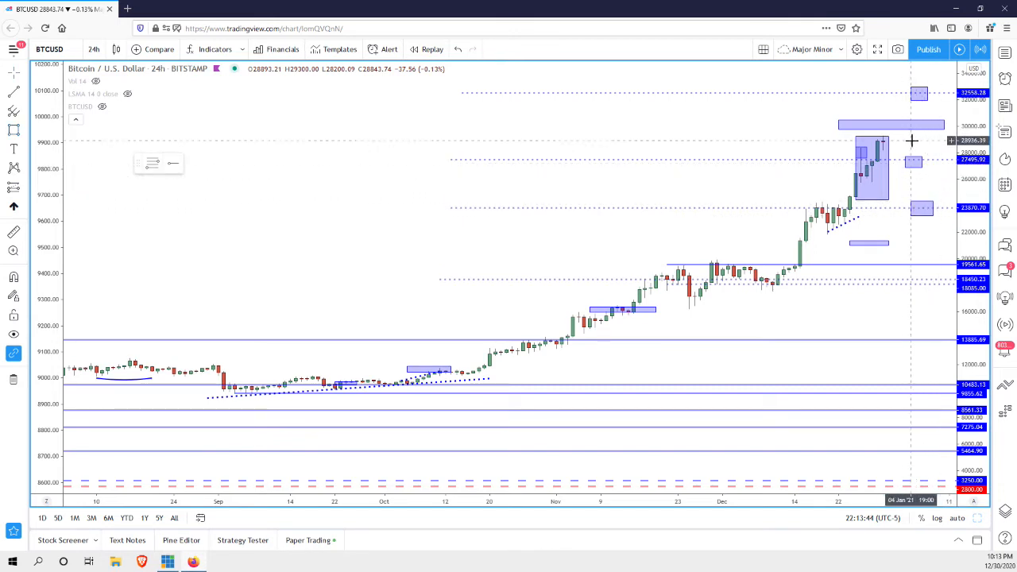
mouse_move(916, 146)
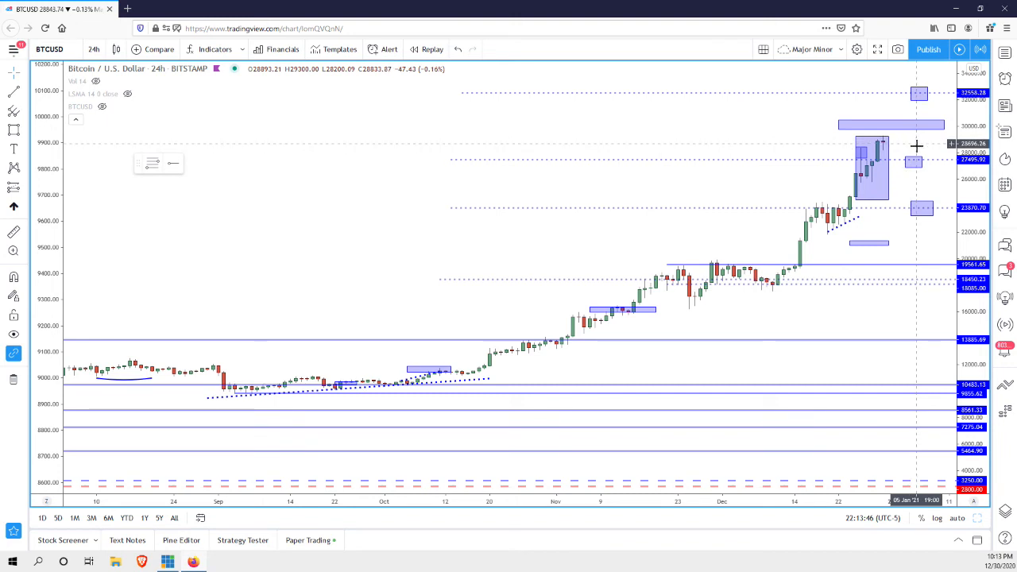
mouse_move(925, 194)
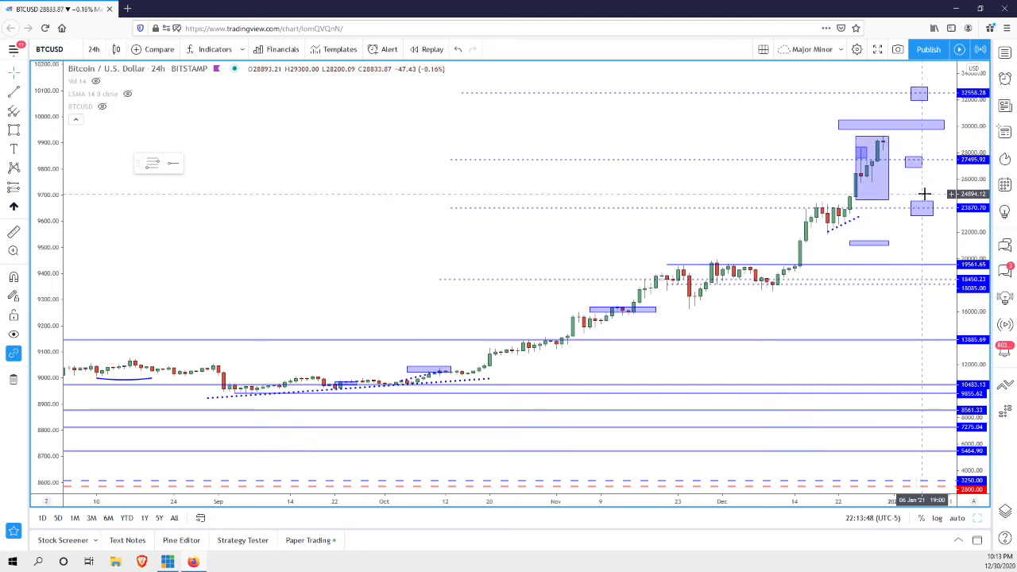
mouse_move(925, 189)
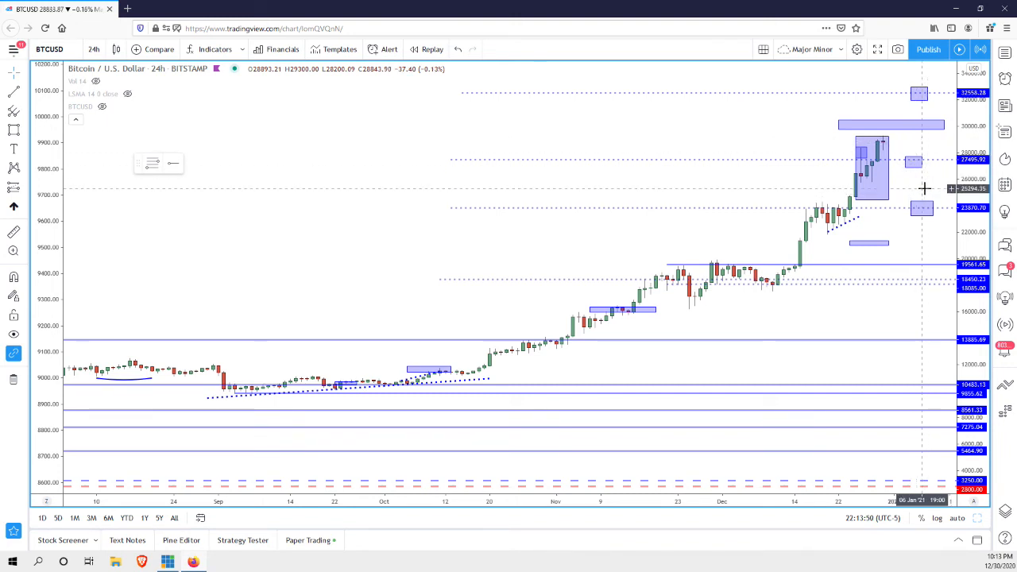
mouse_move(442, 5)
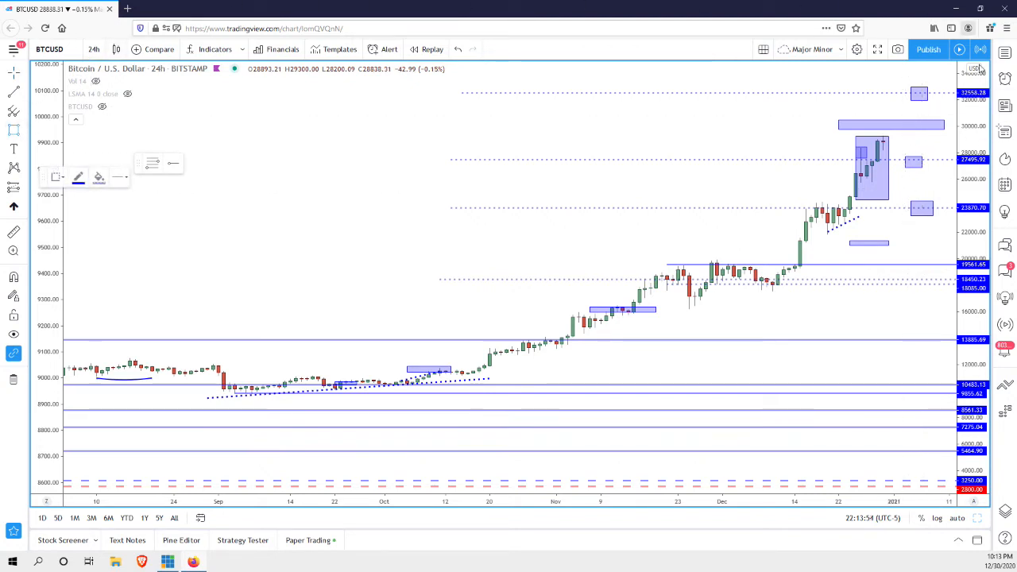
mouse_move(916, 197)
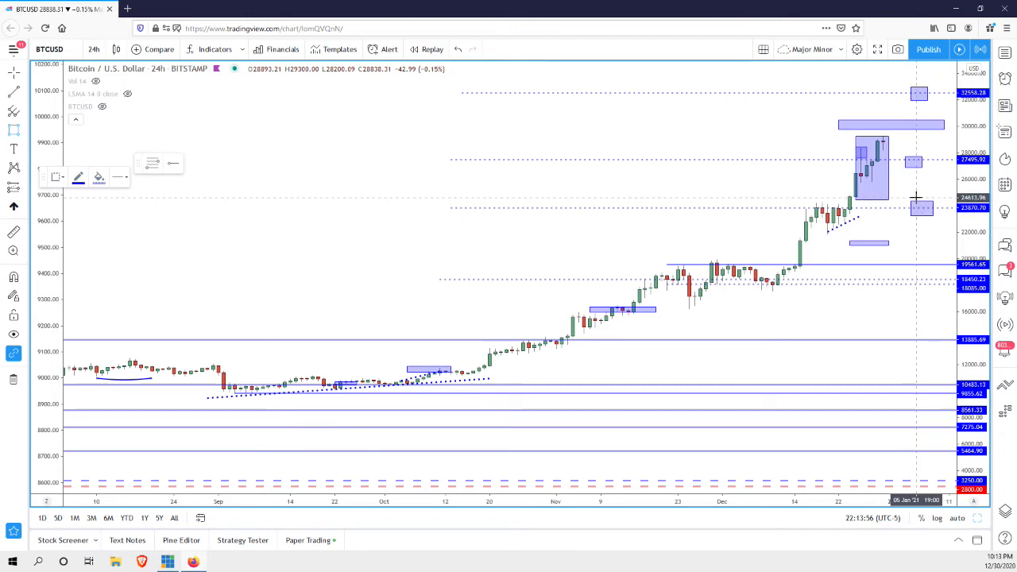
mouse_move(931, 185)
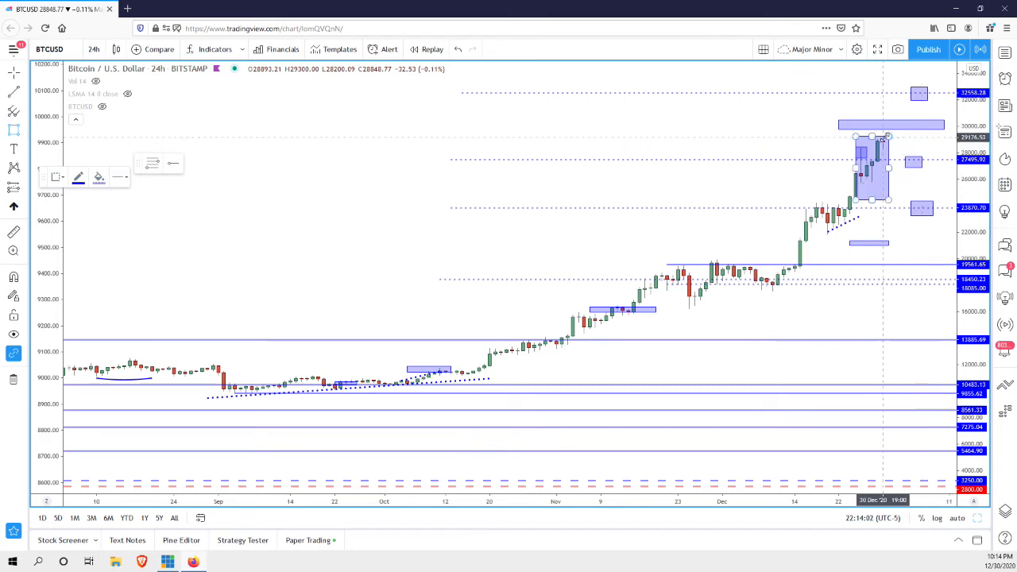
mouse_move(884, 146)
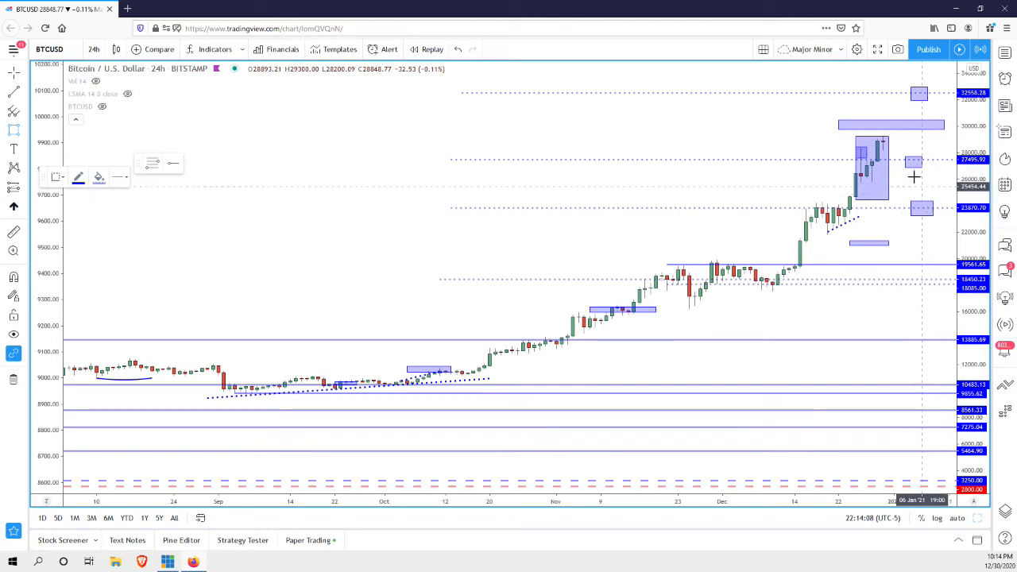
mouse_move(913, 119)
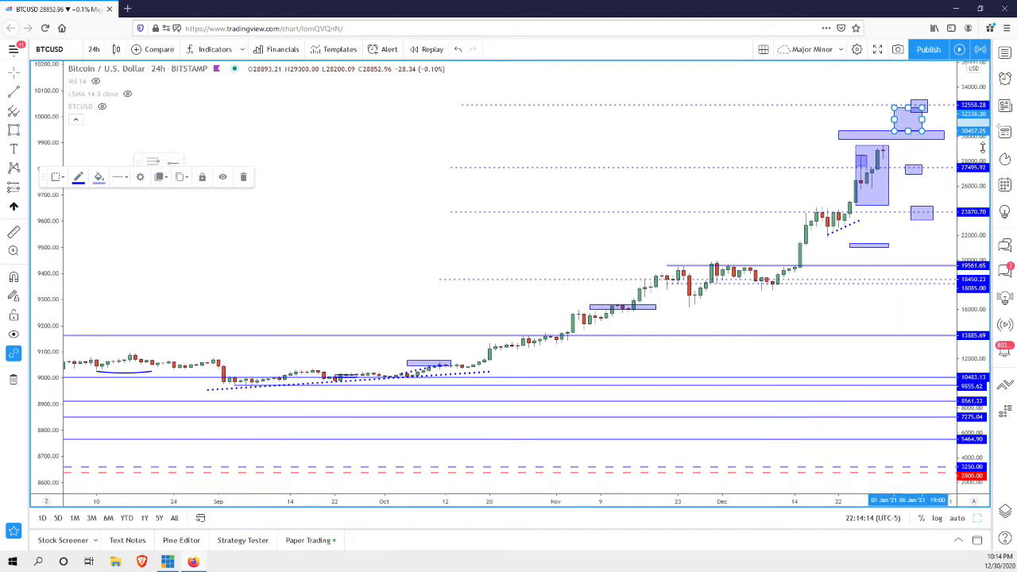
mouse_move(906, 134)
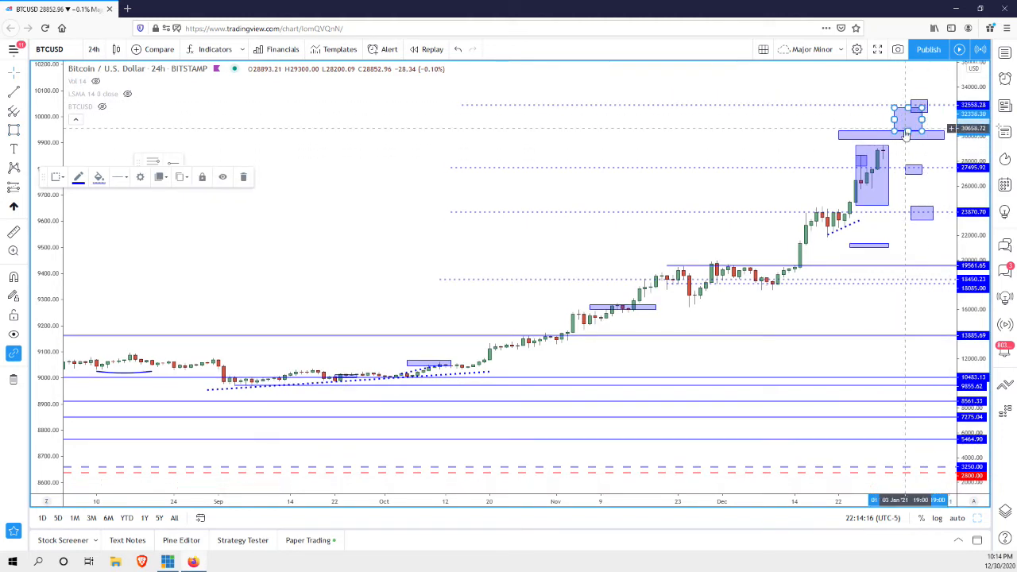
mouse_move(905, 149)
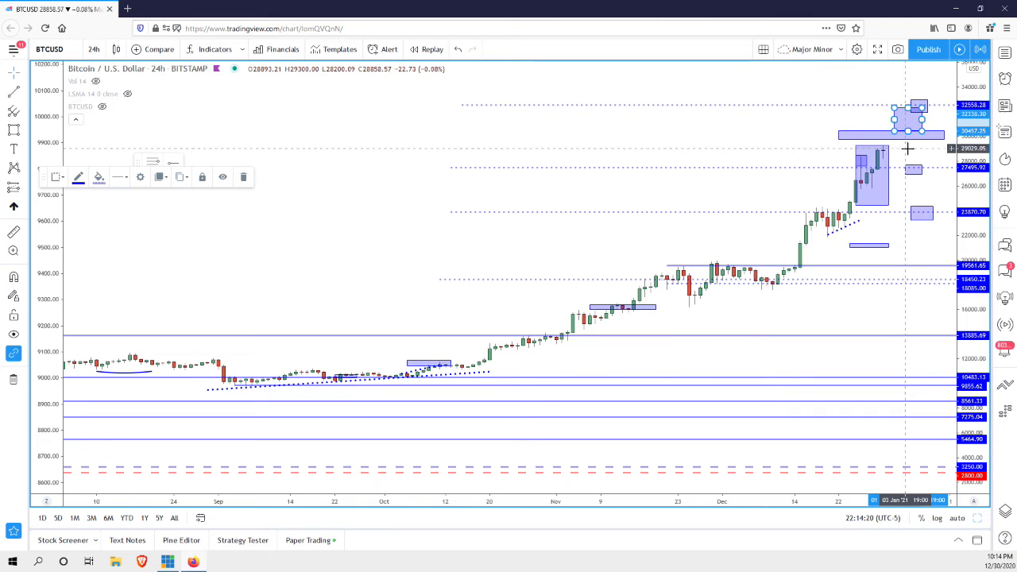
mouse_move(909, 149)
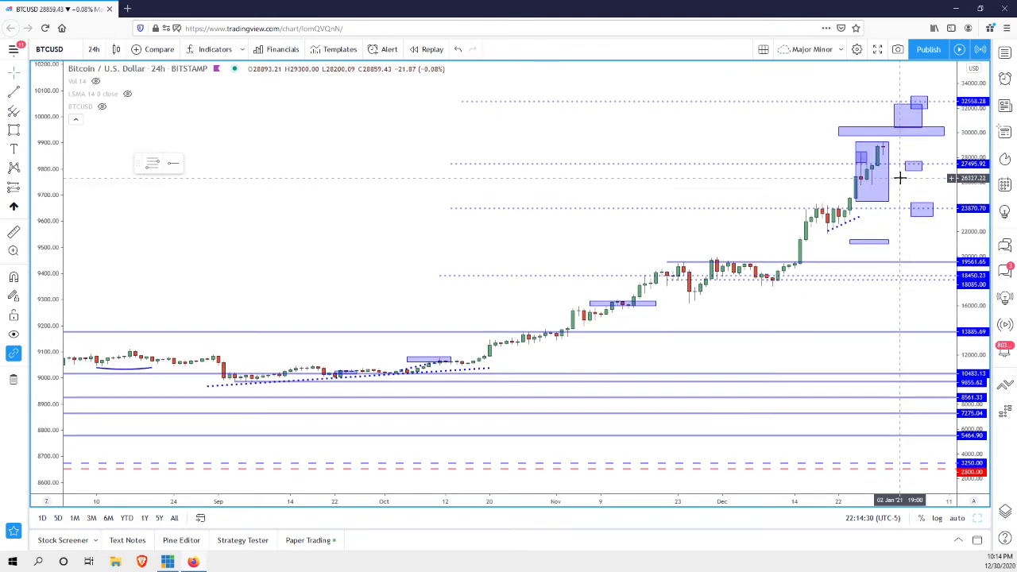
mouse_move(900, 191)
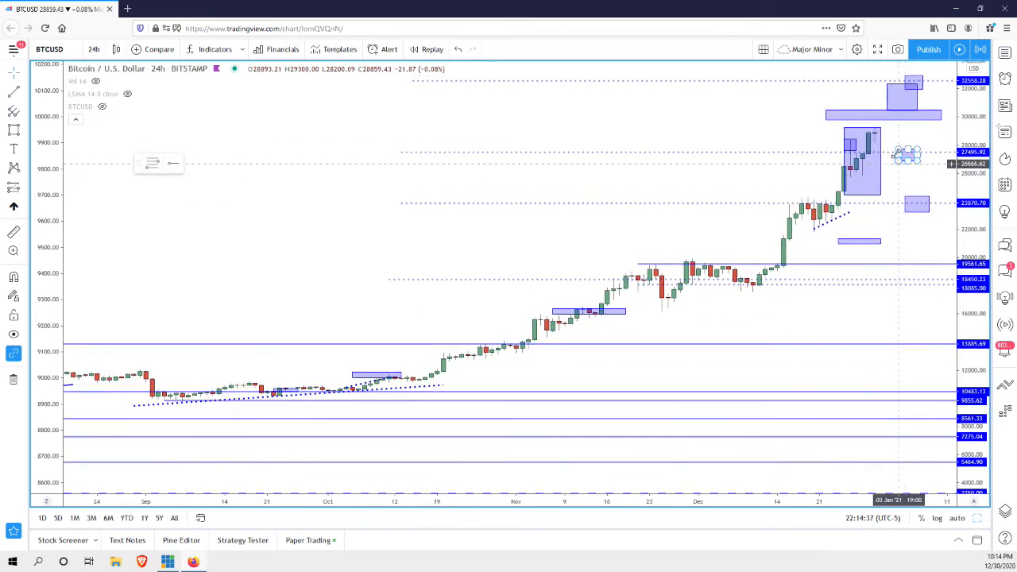
mouse_move(908, 181)
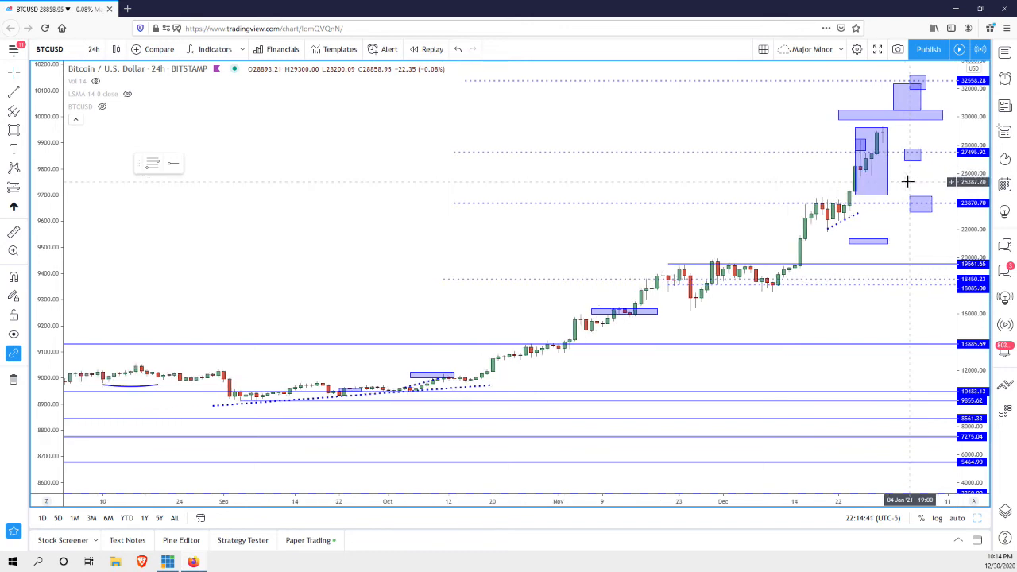
mouse_move(914, 178)
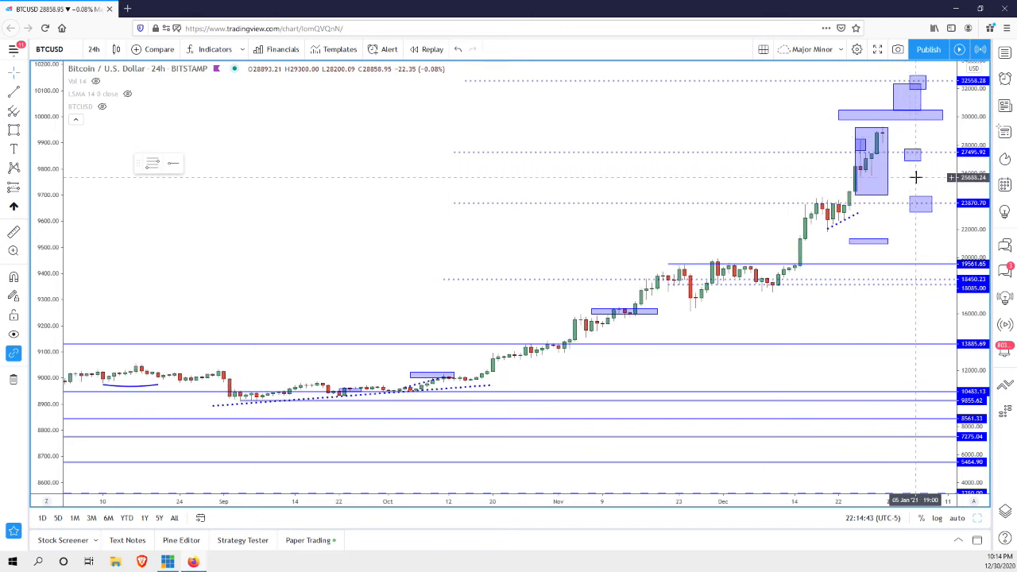
mouse_move(919, 175)
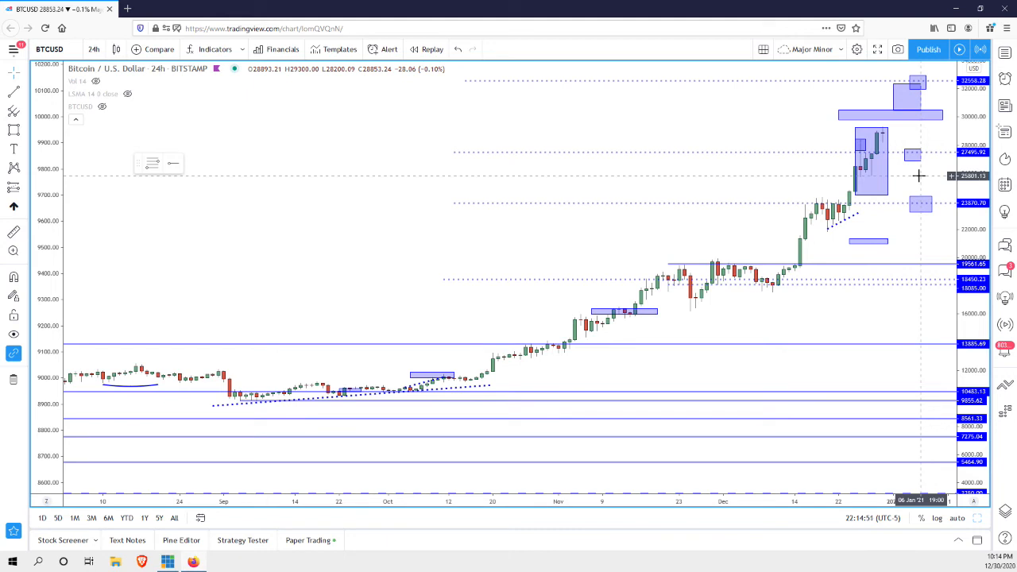
mouse_move(902, 144)
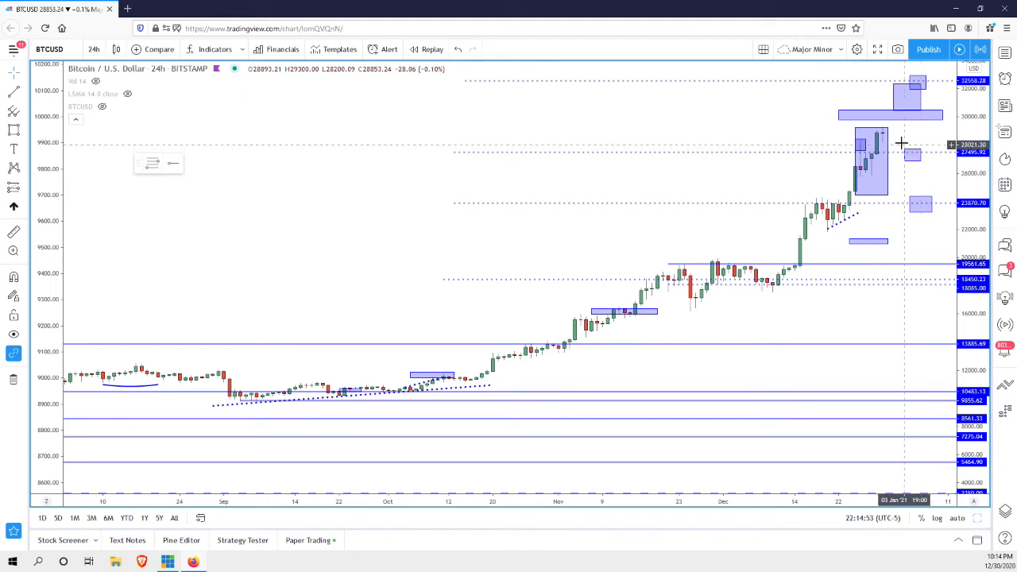
mouse_move(888, 160)
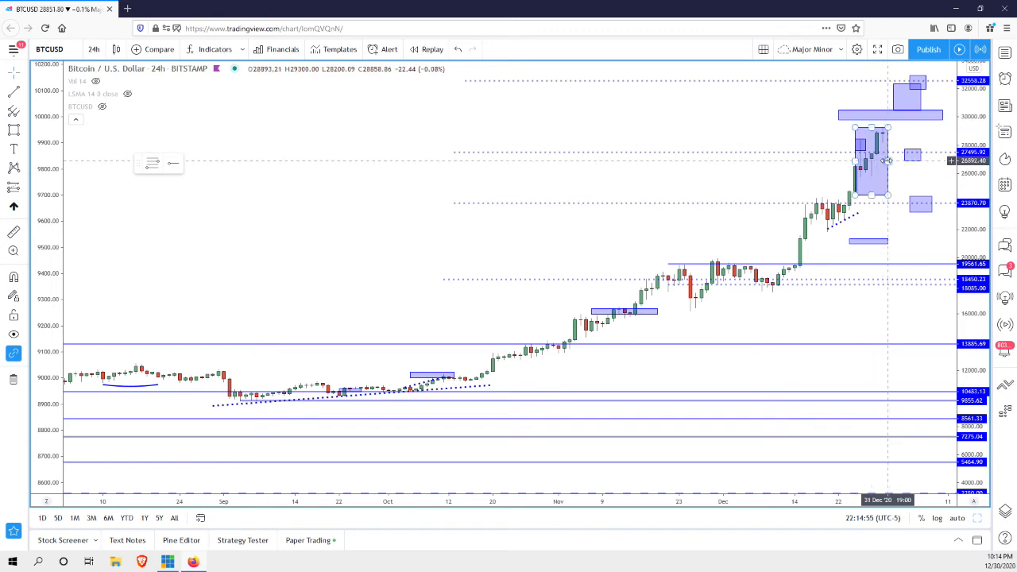
mouse_move(898, 178)
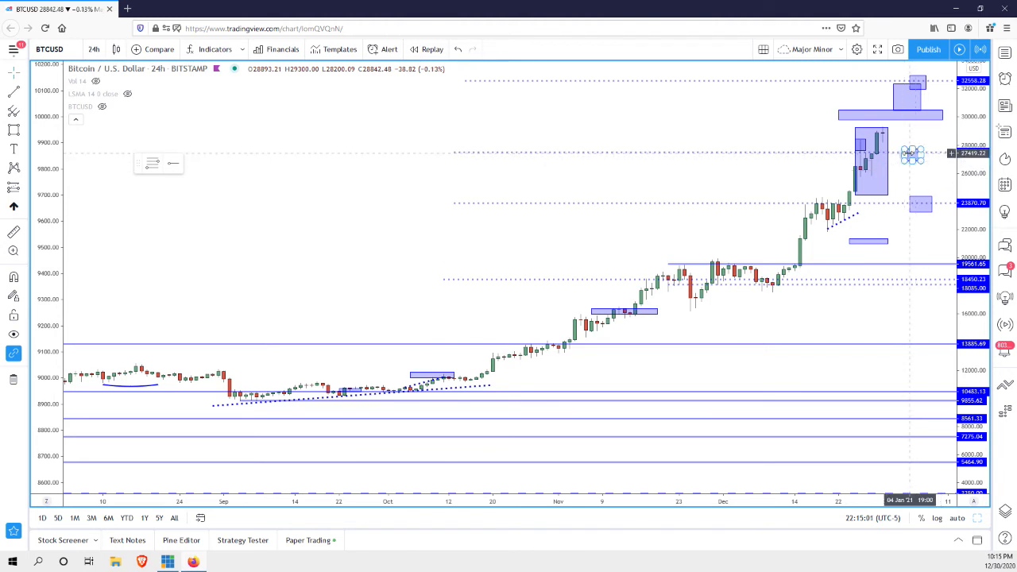
mouse_move(904, 161)
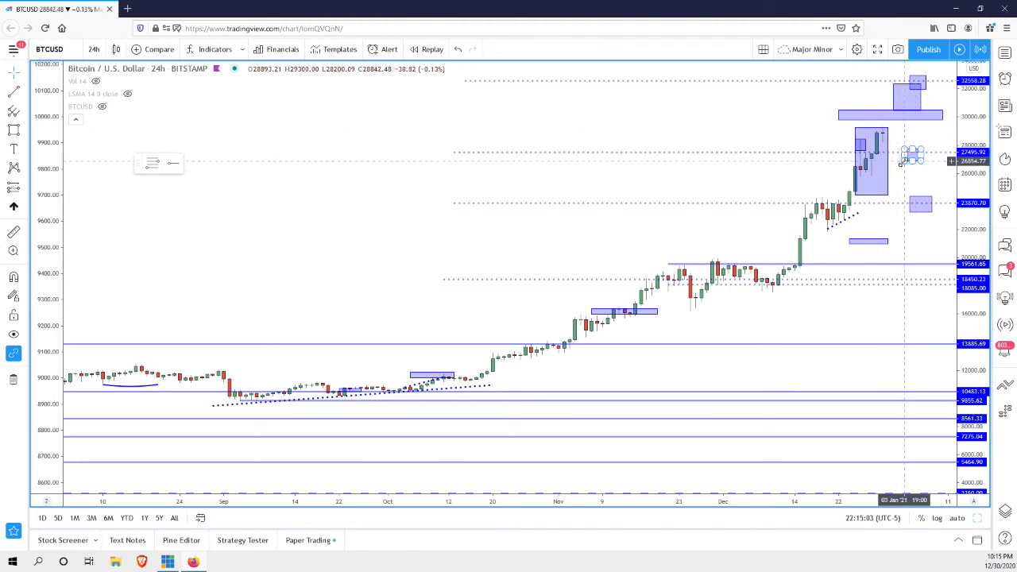
mouse_move(909, 172)
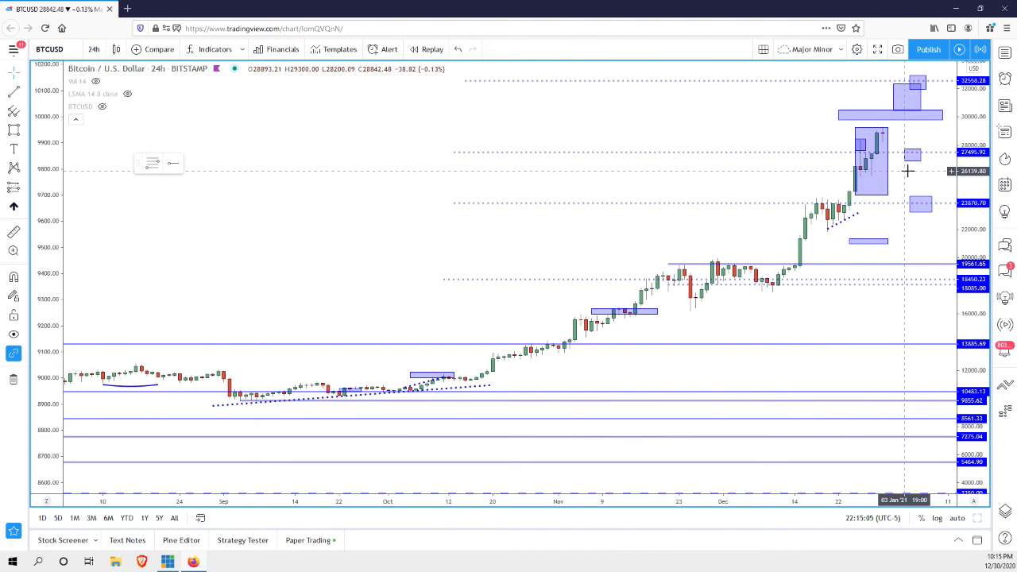
mouse_move(896, 143)
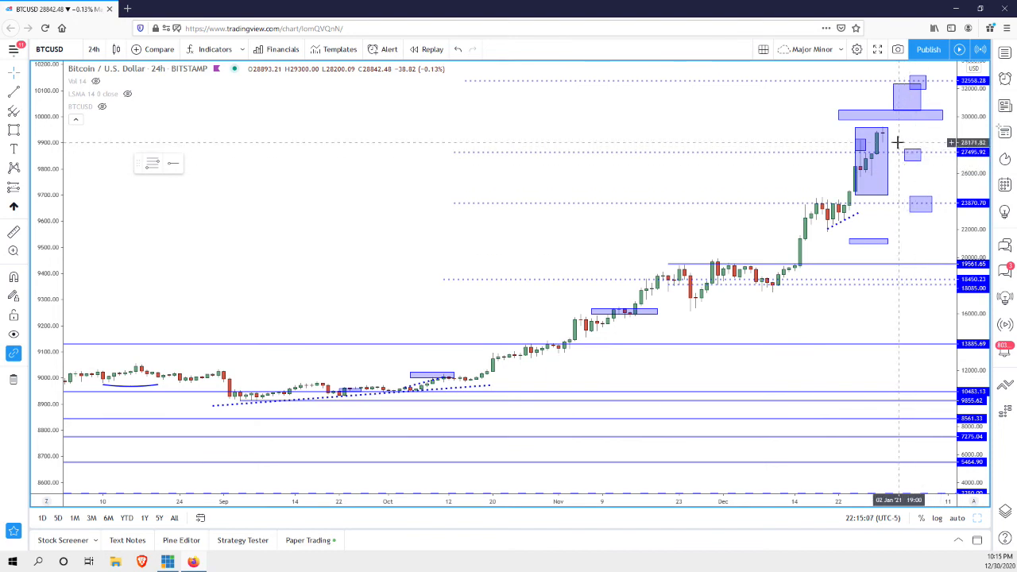
mouse_move(918, 164)
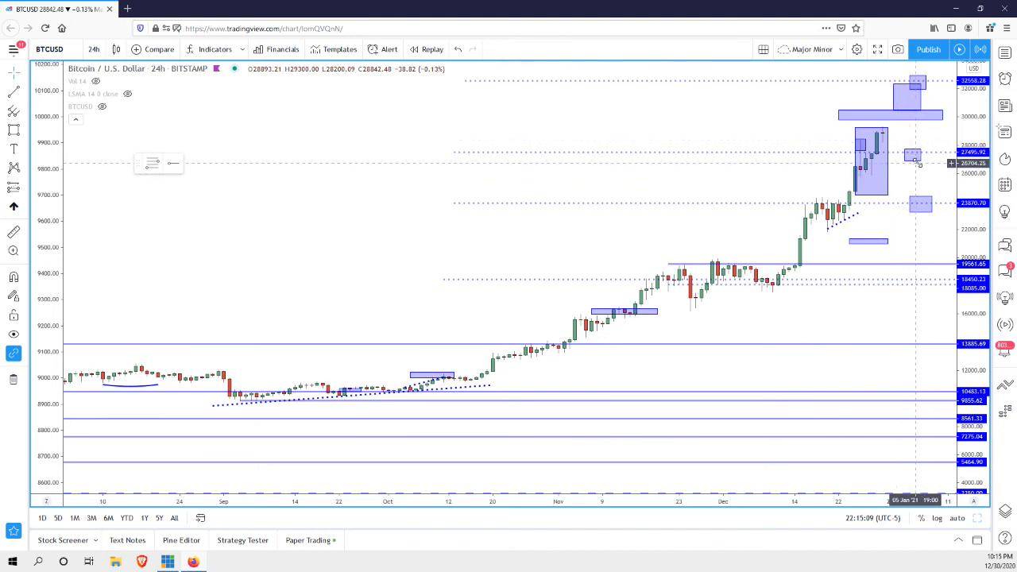
mouse_move(919, 184)
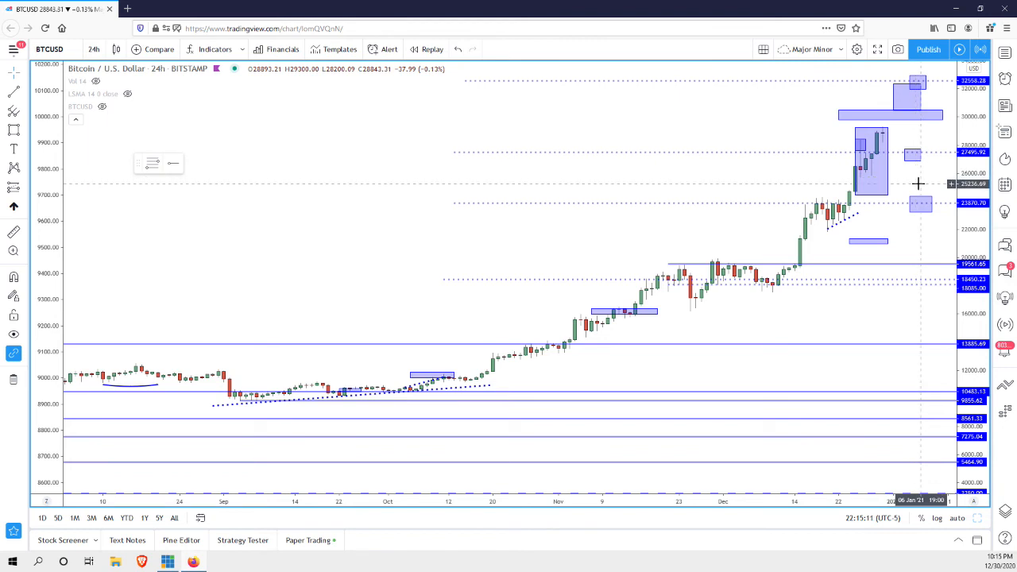
mouse_move(919, 181)
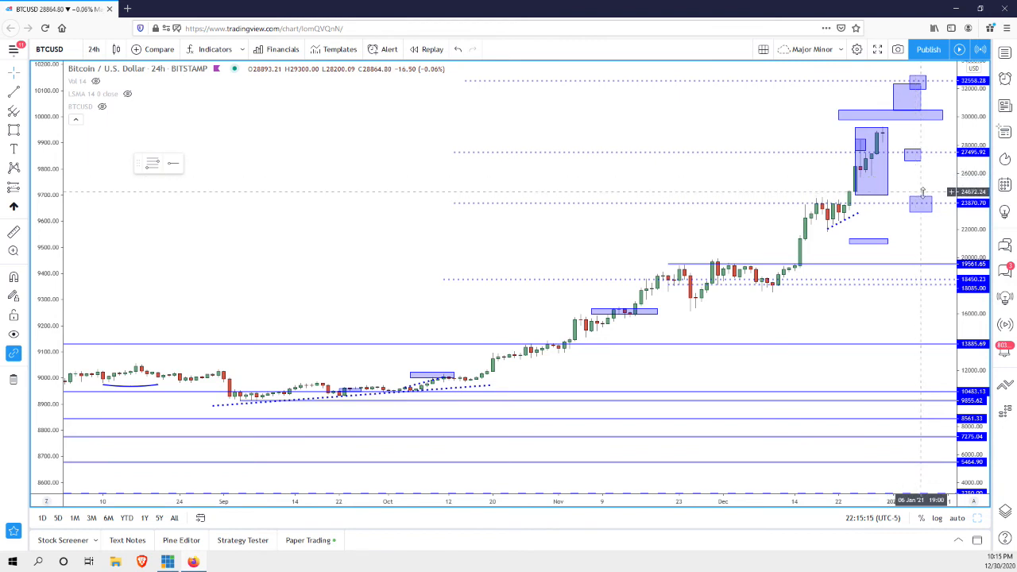
mouse_move(887, 124)
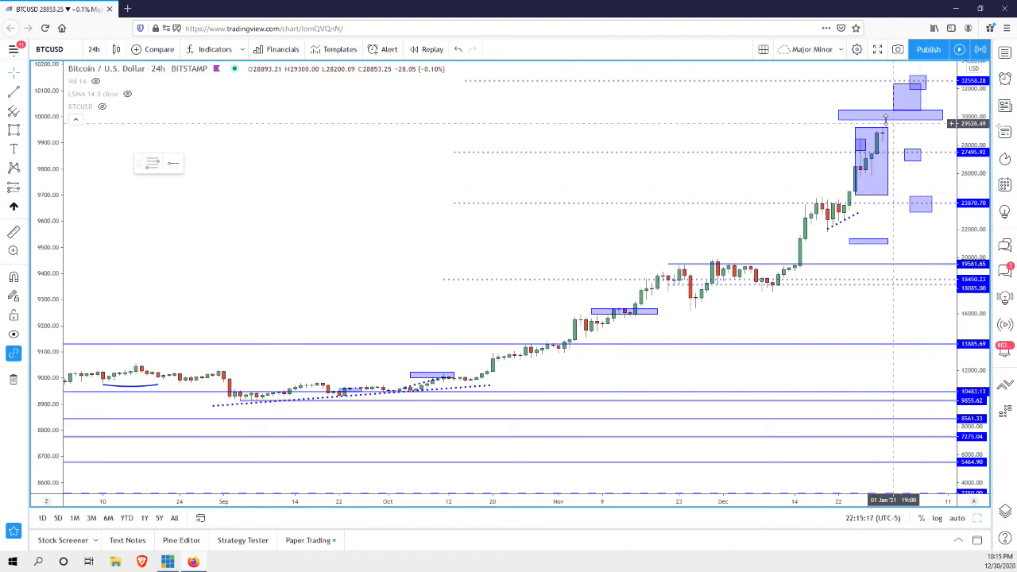
Draw a large reward/risk zone box over the late-December rally candles, extending right.
click(882, 159)
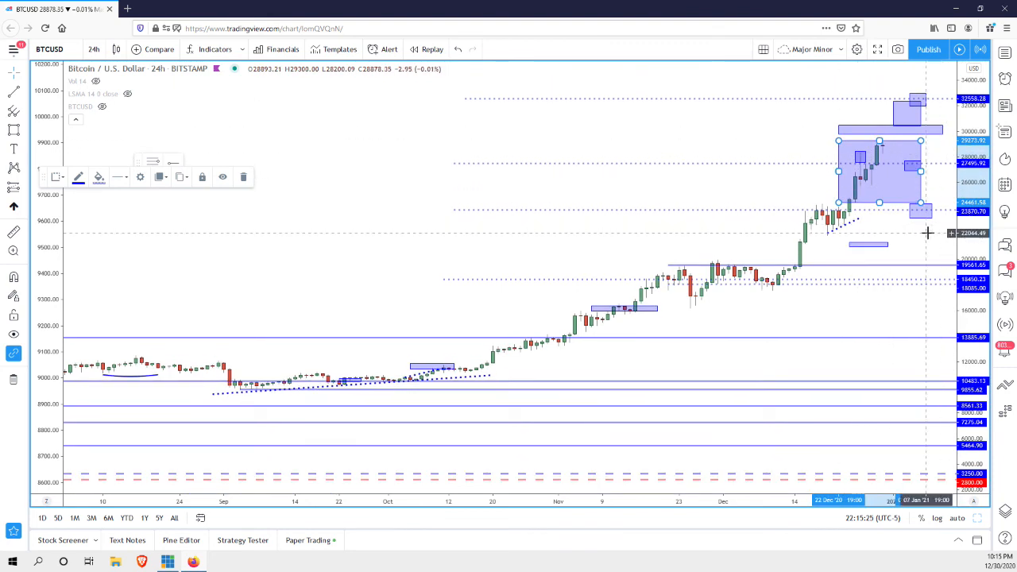
mouse_move(928, 239)
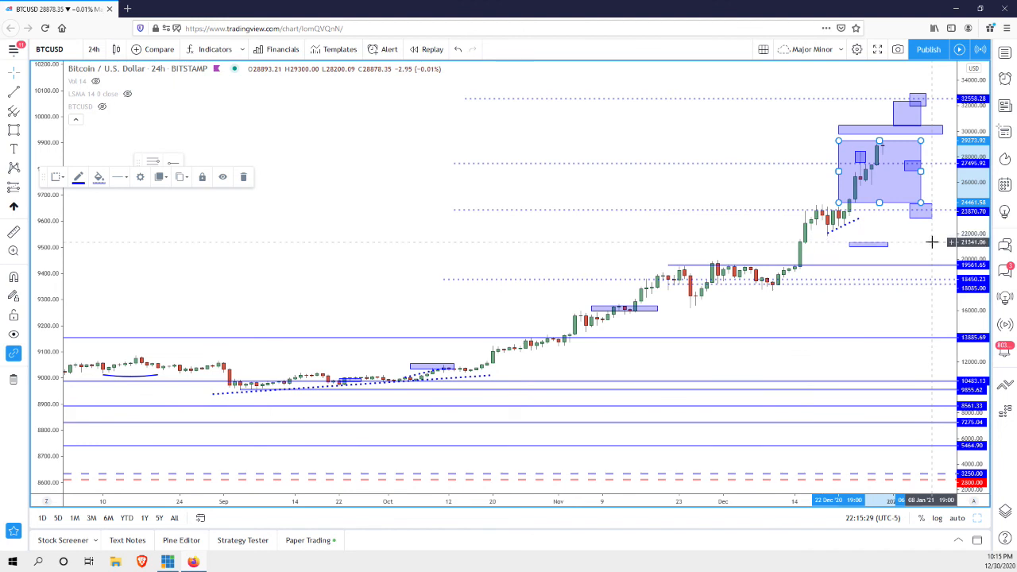
mouse_move(931, 241)
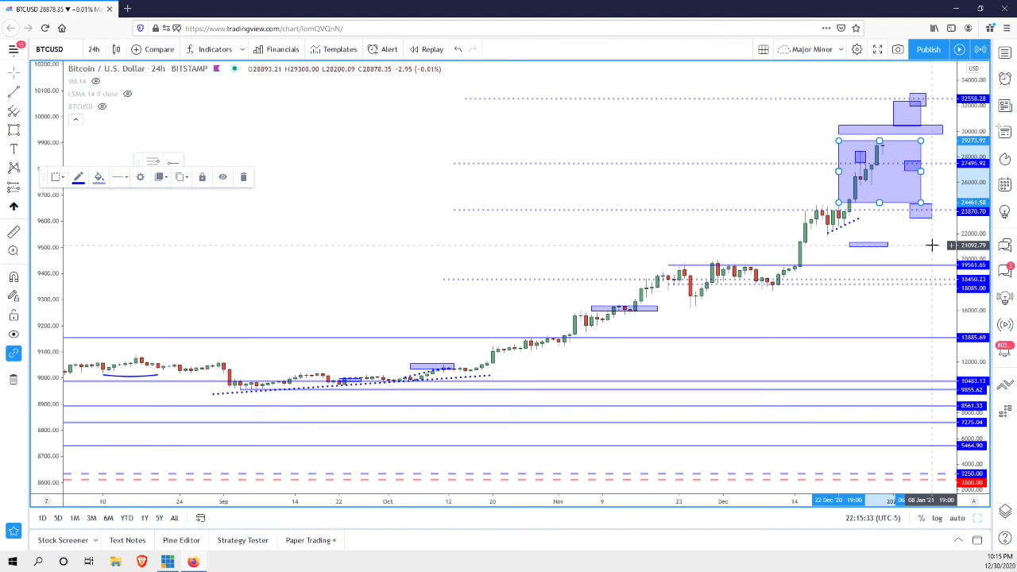
mouse_move(932, 245)
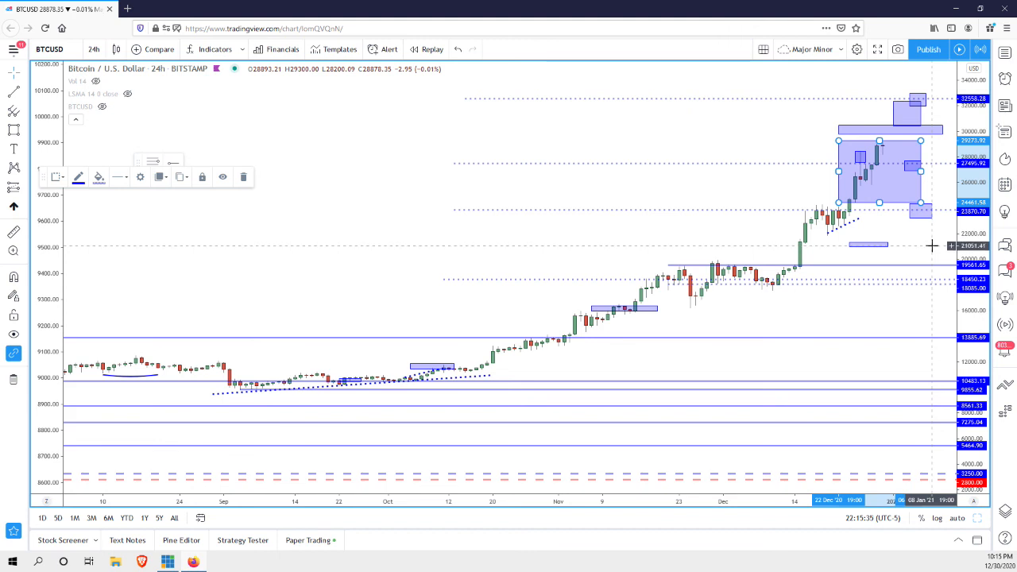